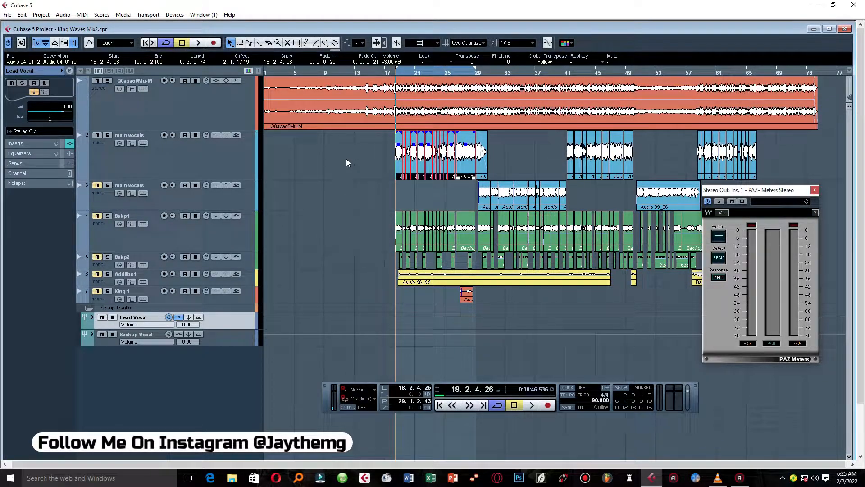
{"action": "mouse_move", "coordinate": [410, 117]}
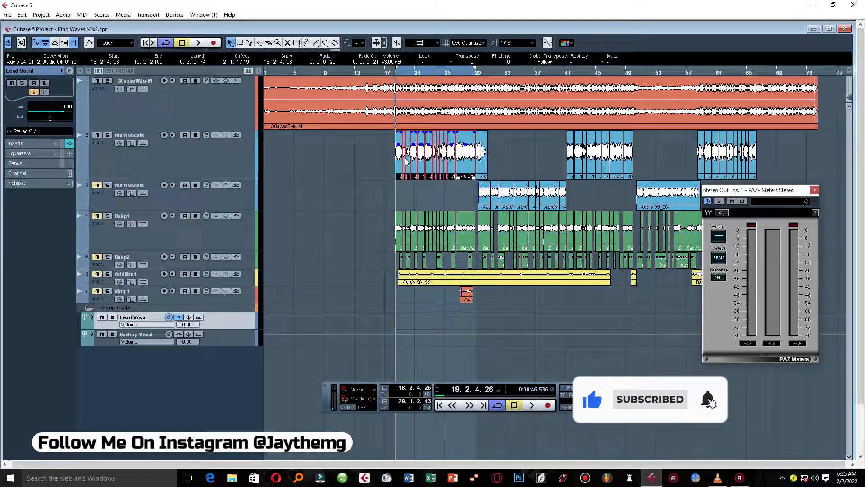
Add a stereo FX channel track carrying H-Delay Stereo.
{"action": "left_click", "coordinate": [531, 405]}
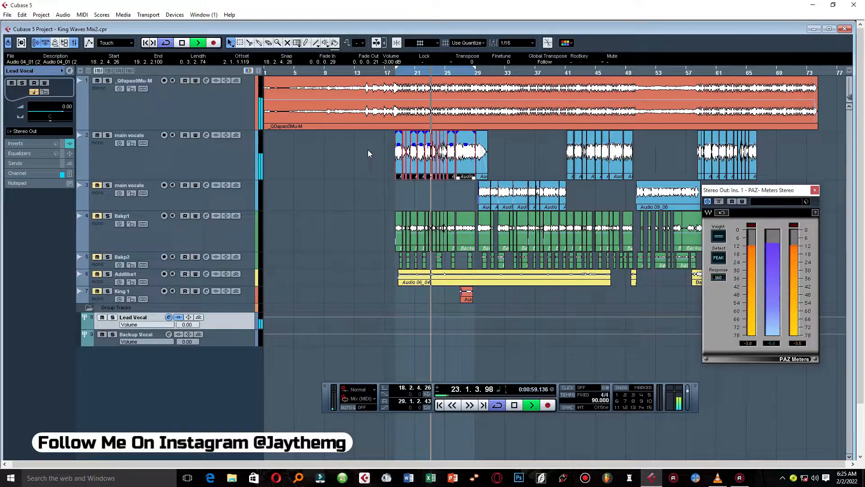
{"action": "left_click", "coordinate": [531, 404]}
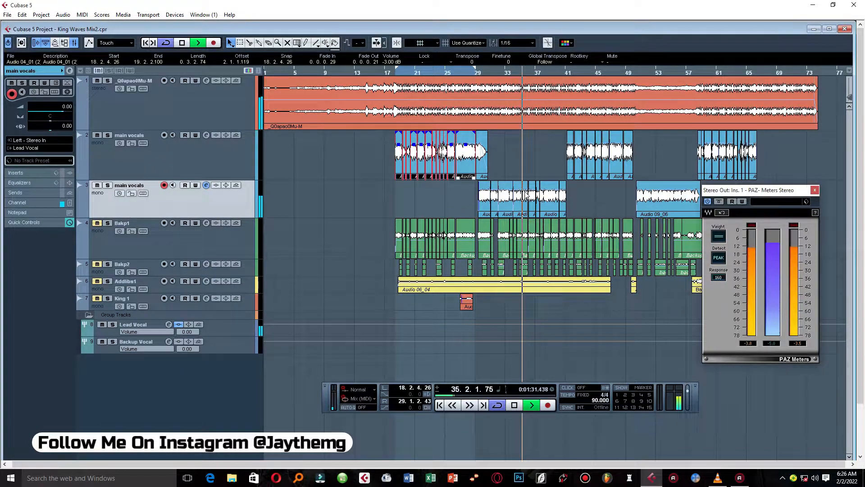
{"action": "left_click", "coordinate": [529, 405]}
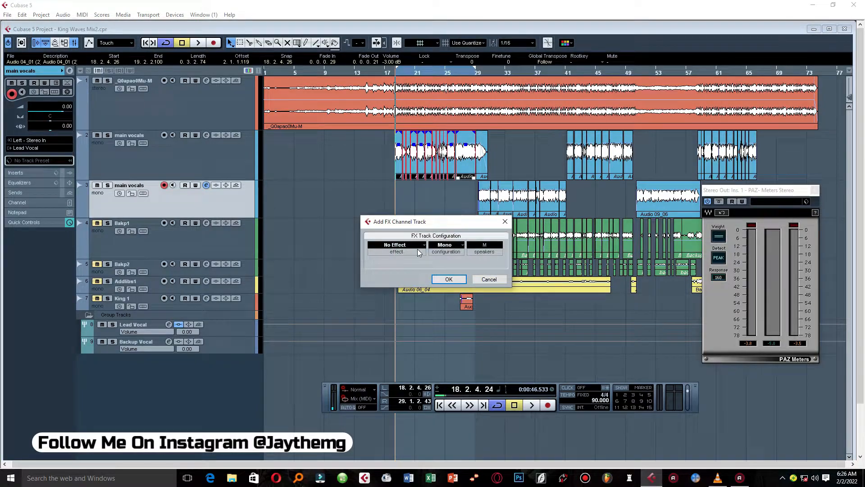
{"action": "left_click", "coordinate": [446, 244]}
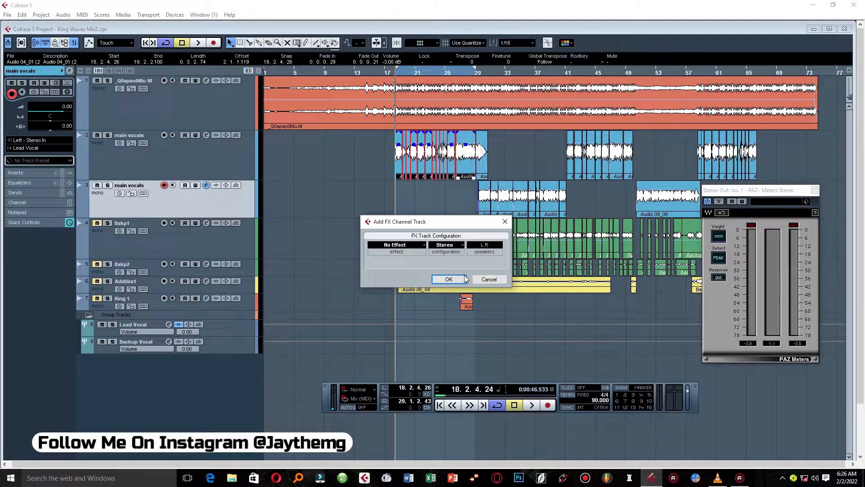
{"action": "left_click", "coordinate": [396, 244]}
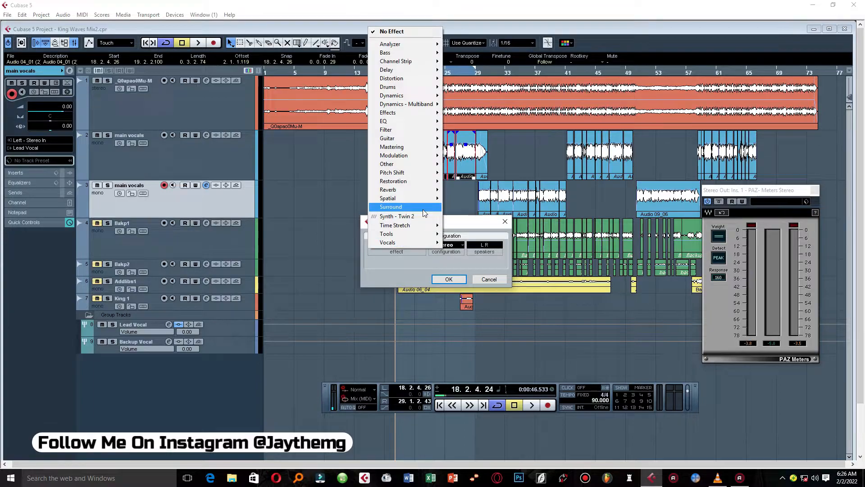
{"action": "mouse_move", "coordinate": [387, 70]}
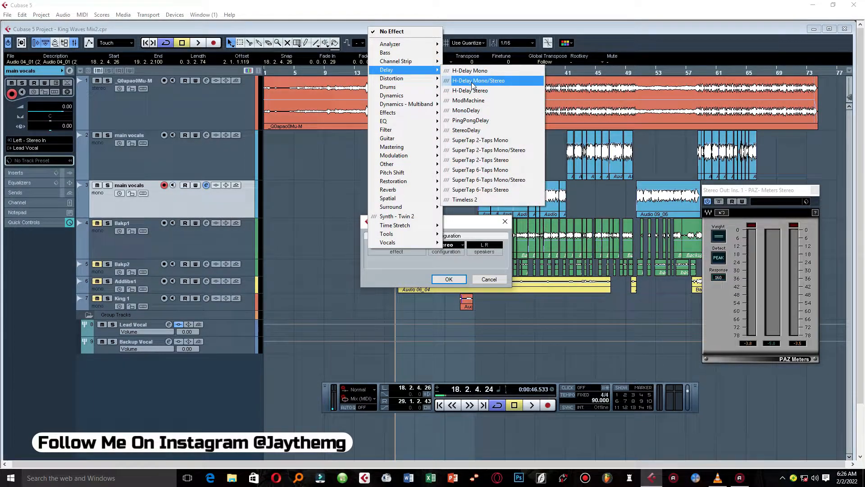
{"action": "left_click", "coordinate": [471, 90]}
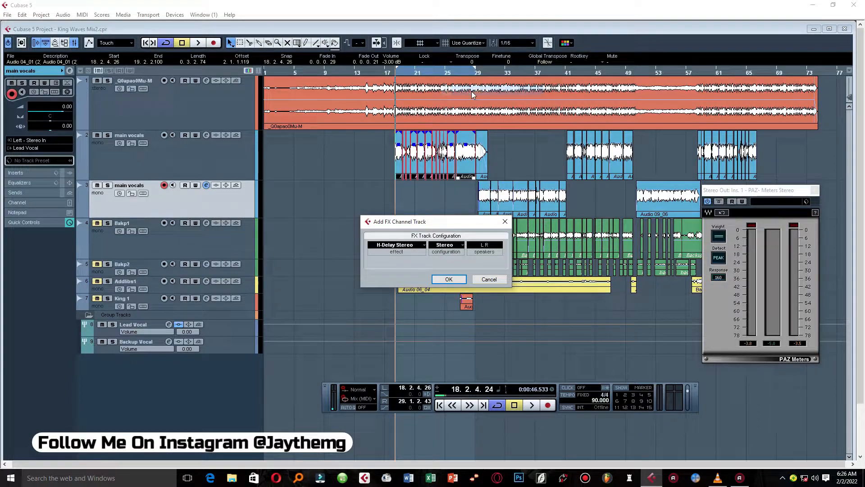
{"action": "left_click", "coordinate": [448, 278]}
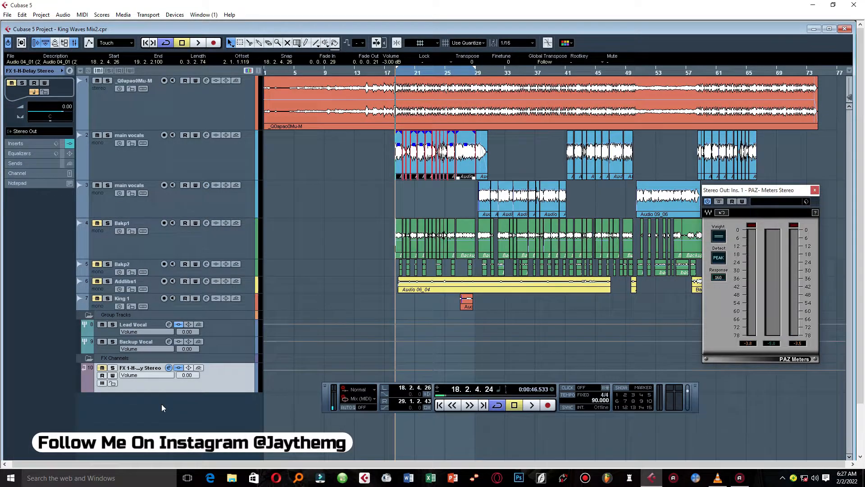
Add a second FX channel track carrying TrueVerb Stereo from the Reverb category.
{"action": "right_click", "coordinate": [163, 408]}
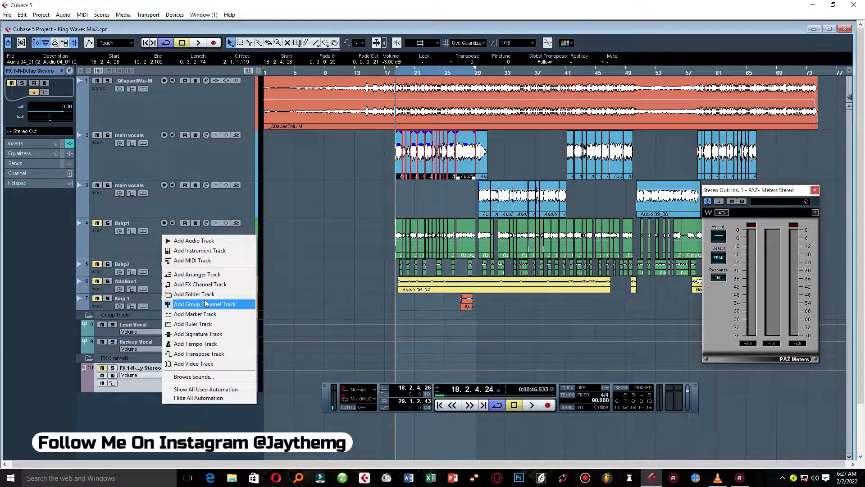
{"action": "left_click", "coordinate": [200, 284]}
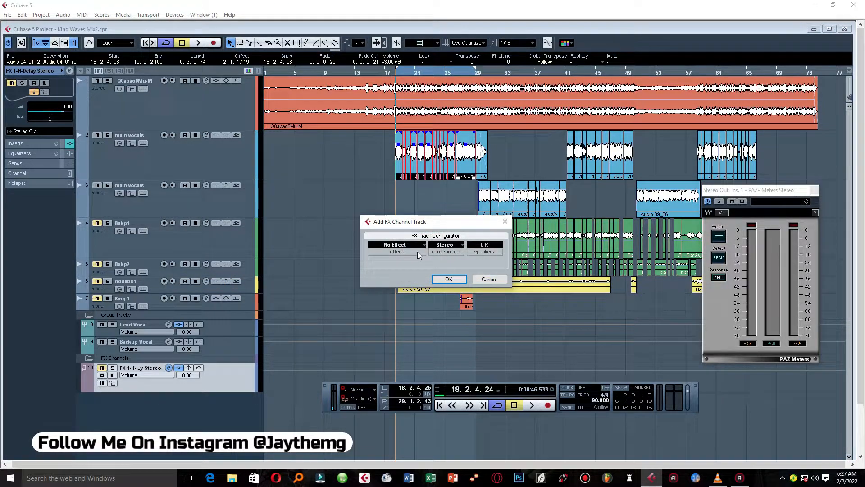
{"action": "mouse_move", "coordinate": [453, 251]}
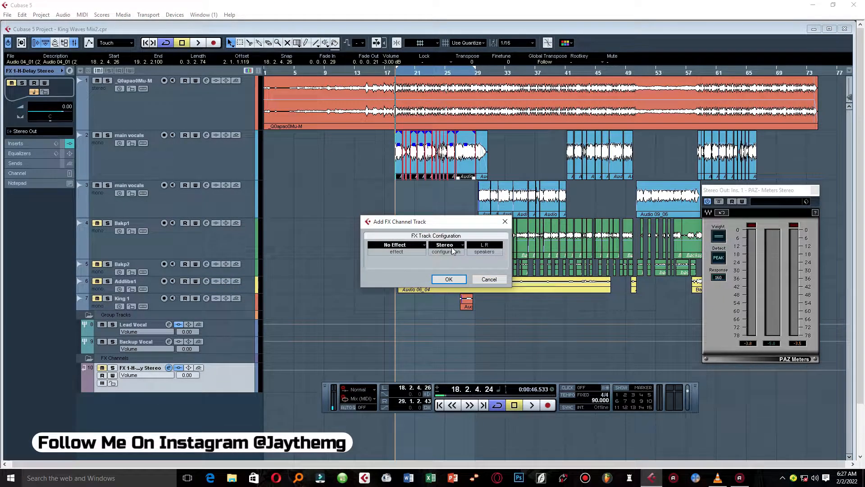
{"action": "left_click", "coordinate": [397, 244]}
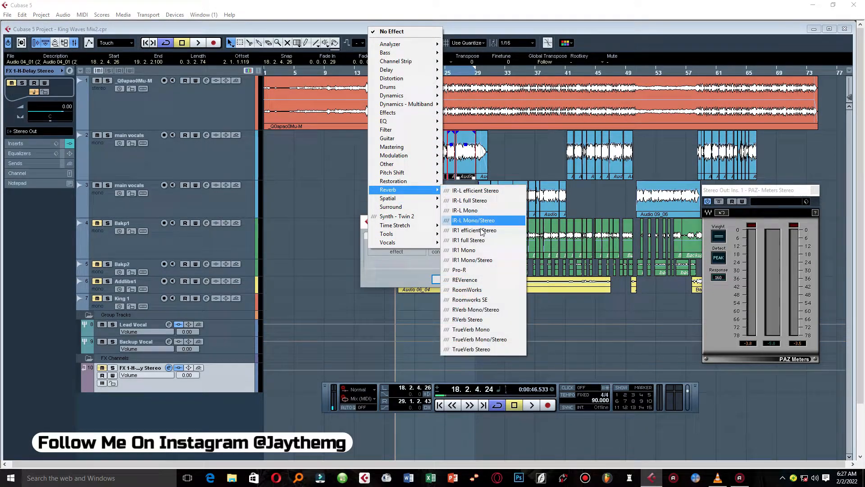
{"action": "left_click", "coordinate": [470, 348]}
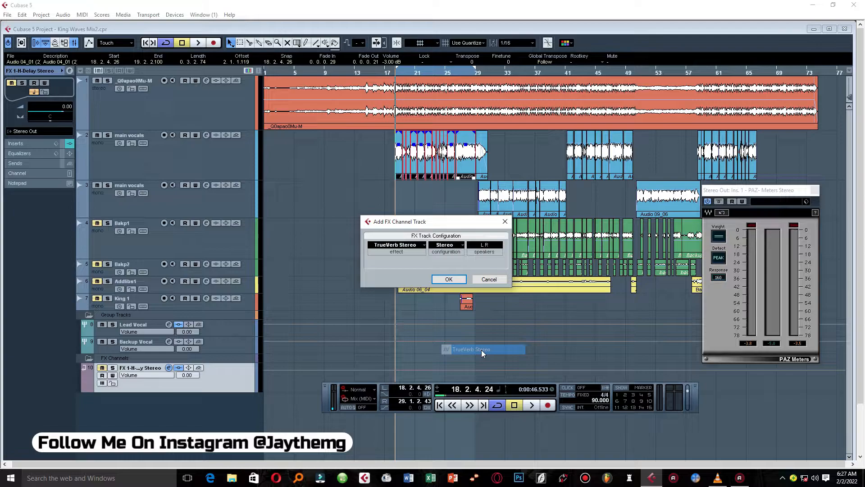
{"action": "left_click", "coordinate": [448, 279]}
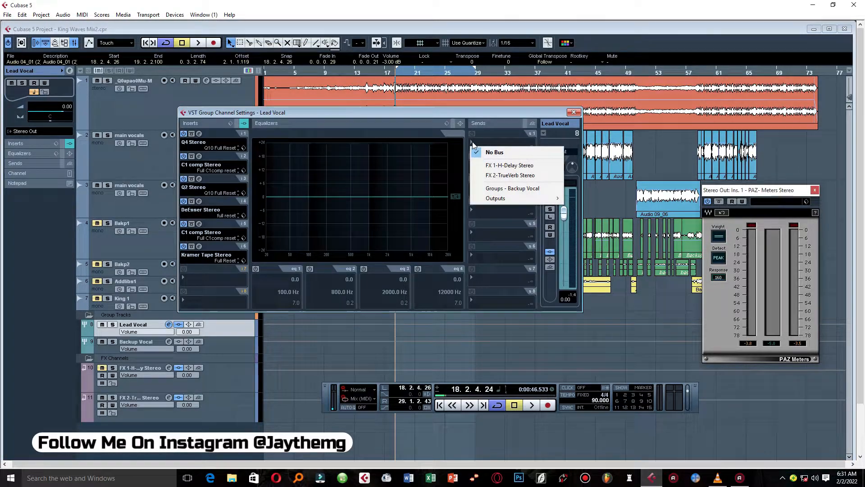
Route Lead Vocal send 1 to FX 2-TrueVerb Stereo, enable it and pull it to about -10 dB during playback.
{"action": "left_click", "coordinate": [509, 175]}
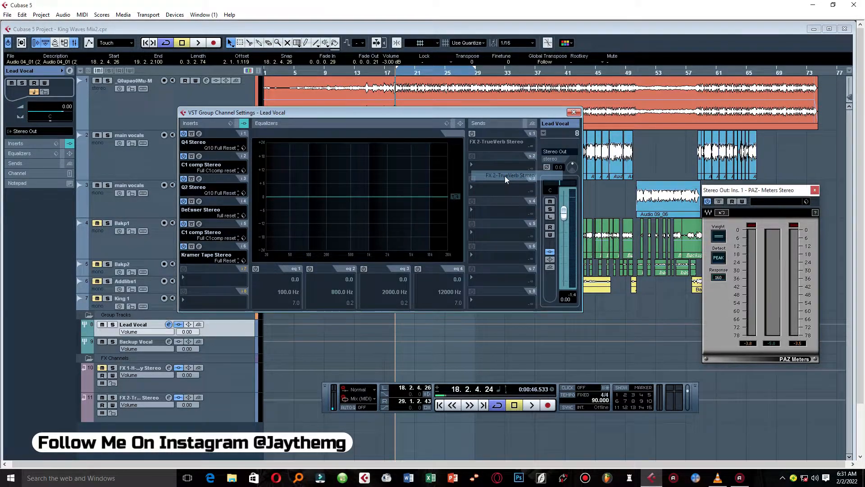
{"action": "left_click", "coordinate": [471, 141]}
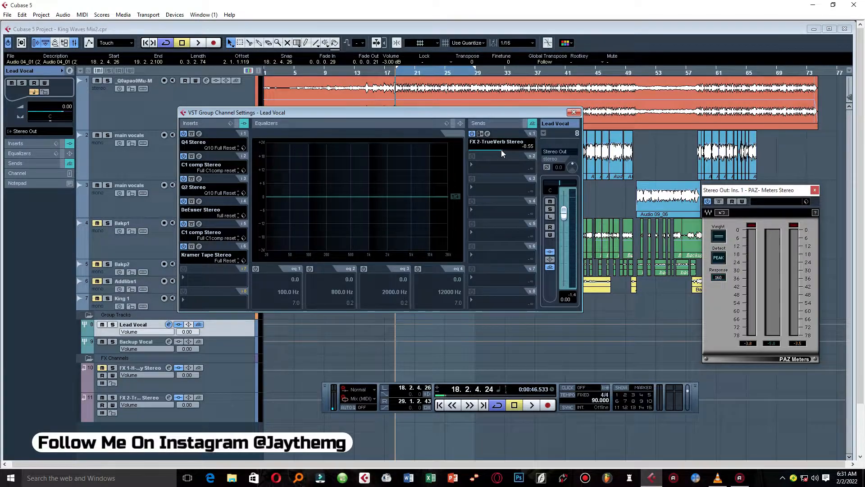
{"action": "left_click", "coordinate": [574, 112]}
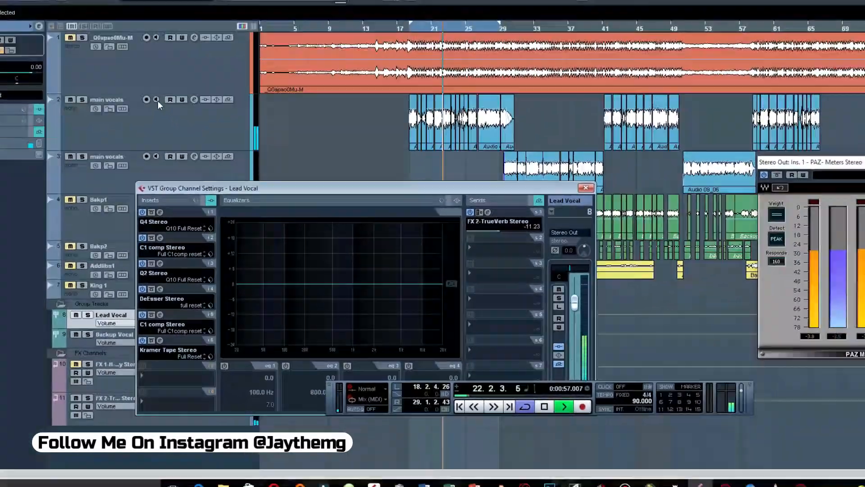
{"action": "left_click", "coordinate": [585, 187]}
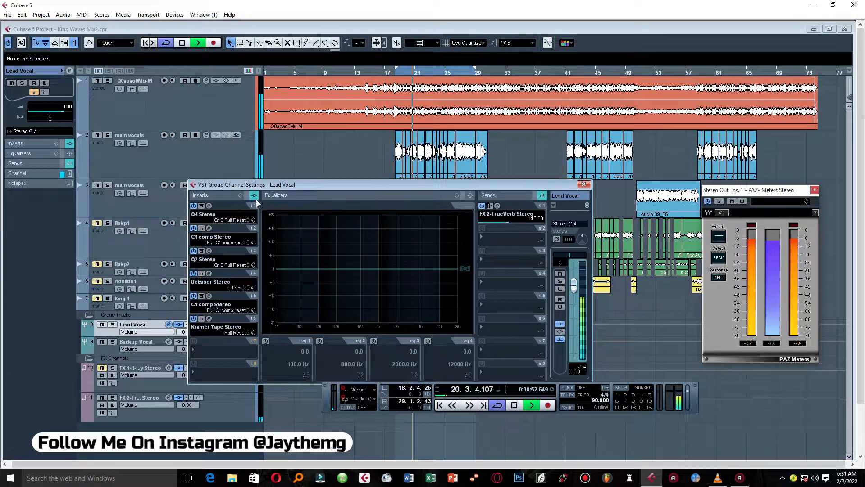
{"action": "left_click", "coordinate": [530, 405]}
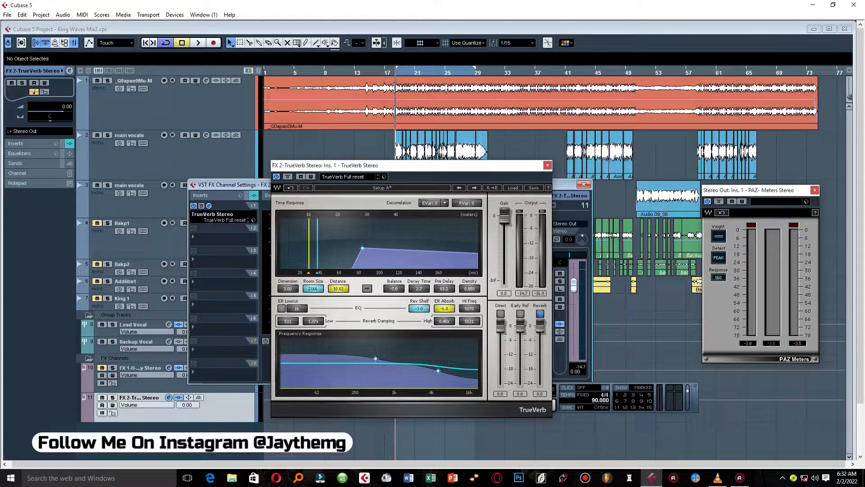
{"action": "left_click", "coordinate": [197, 43]}
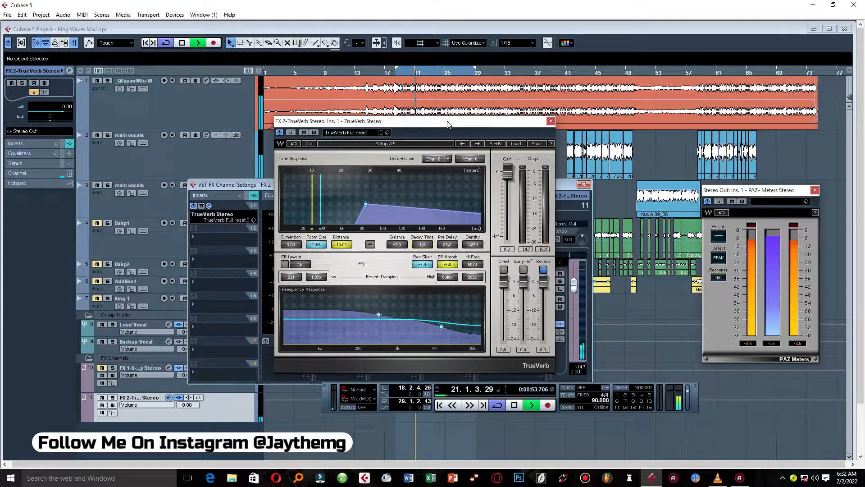
{"action": "left_click", "coordinate": [514, 404]}
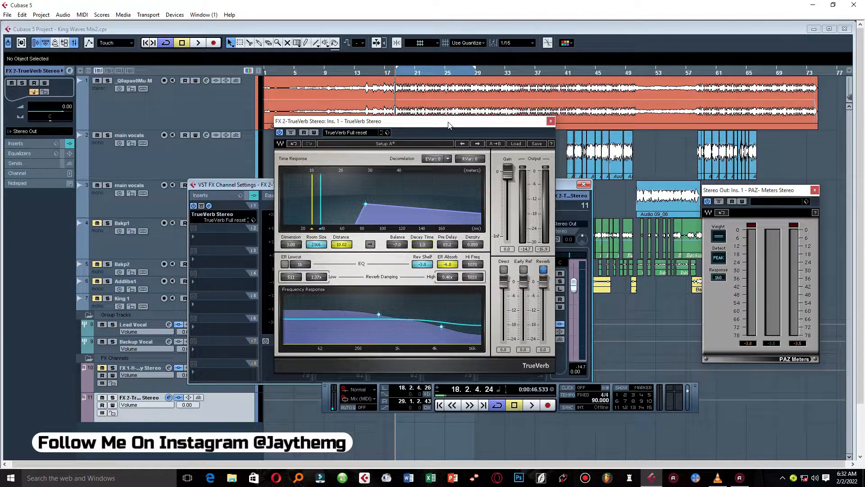
{"action": "left_click", "coordinate": [169, 325]}
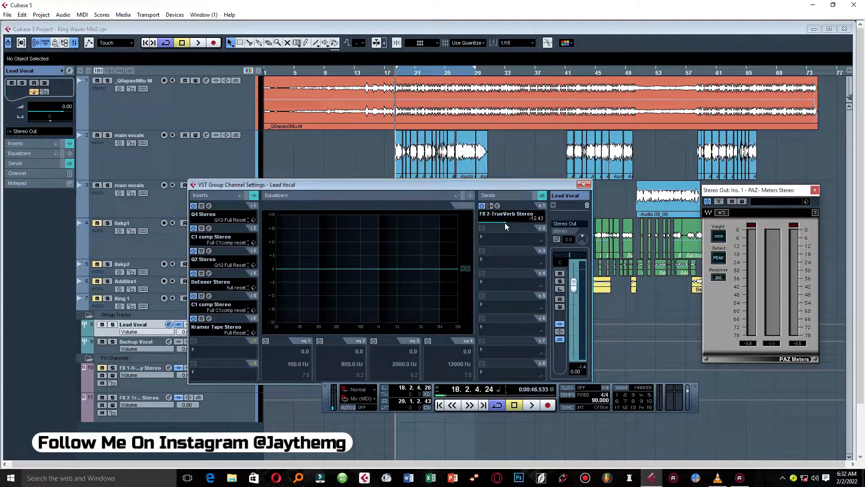
Trim the TrueVerb send to about -11.5 dB, close Lead Vocal's settings and select the group.
{"action": "left_click", "coordinate": [529, 405]}
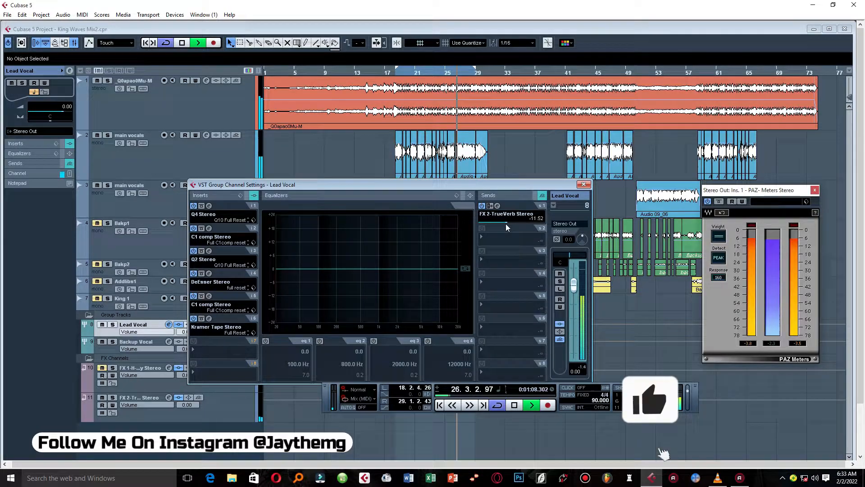
{"action": "left_click", "coordinate": [583, 183]}
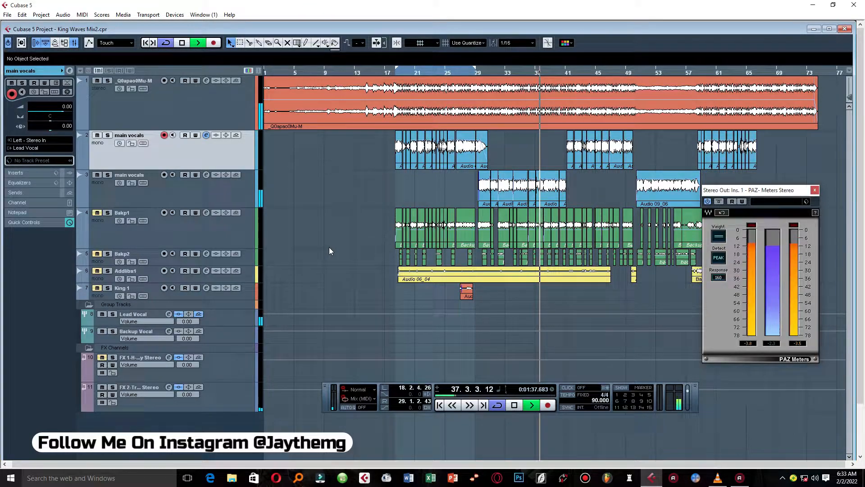
{"action": "left_click", "coordinate": [132, 314]}
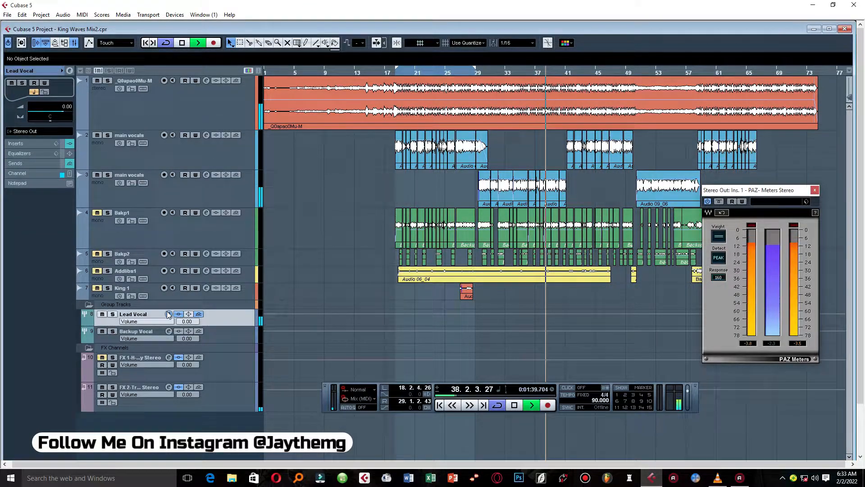
{"action": "left_click", "coordinate": [168, 313]}
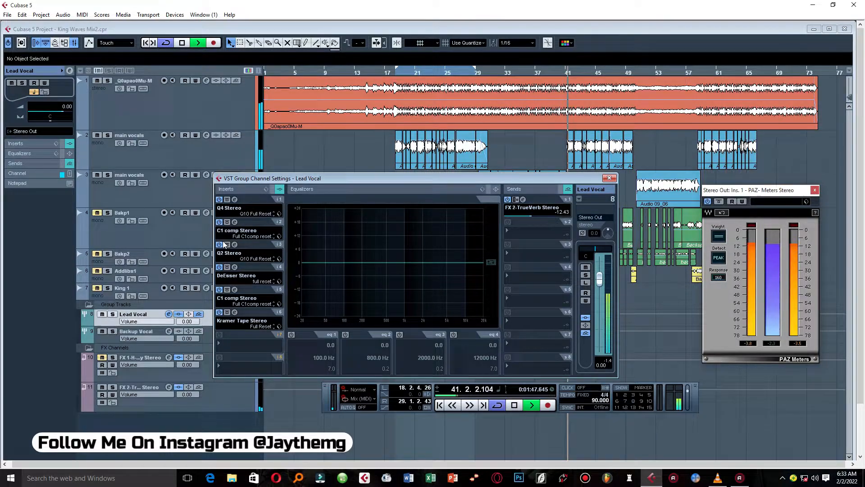
{"action": "left_click", "coordinate": [530, 405]}
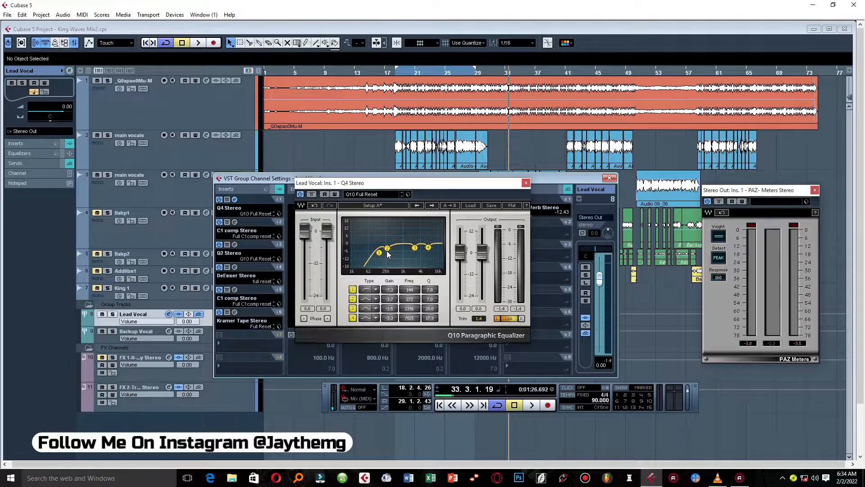
{"action": "left_click", "coordinate": [530, 405]}
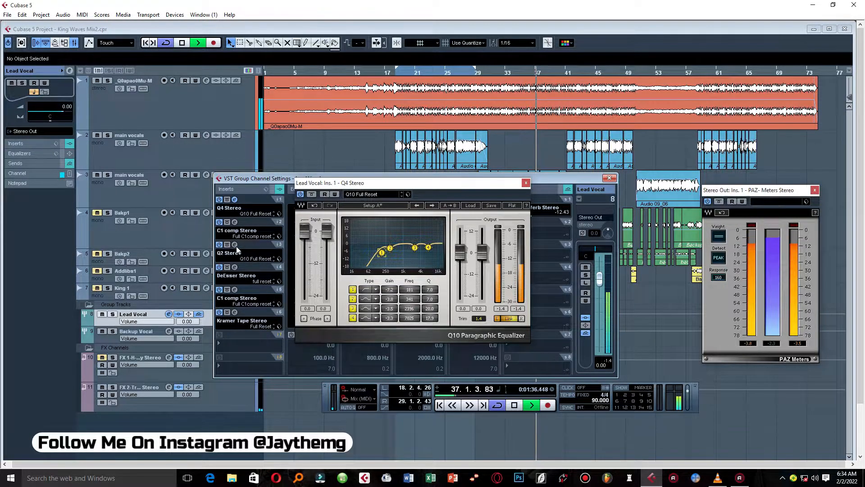
{"action": "left_click", "coordinate": [228, 252]}
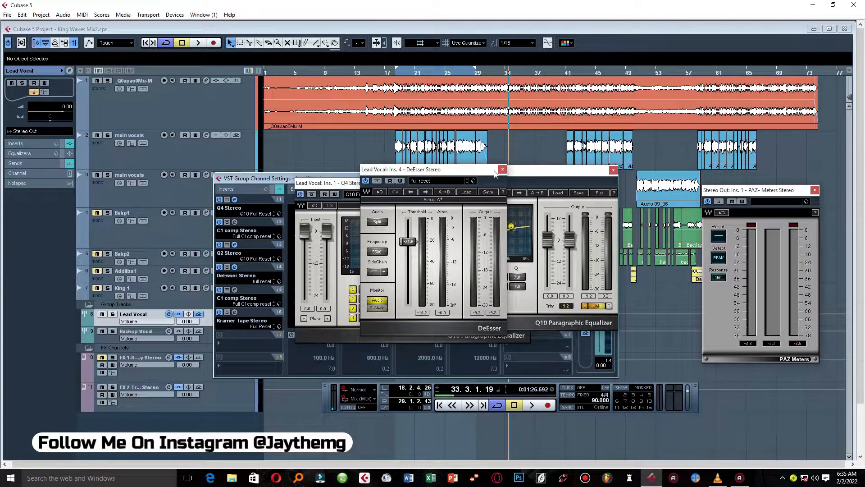
{"action": "left_click", "coordinate": [501, 169]}
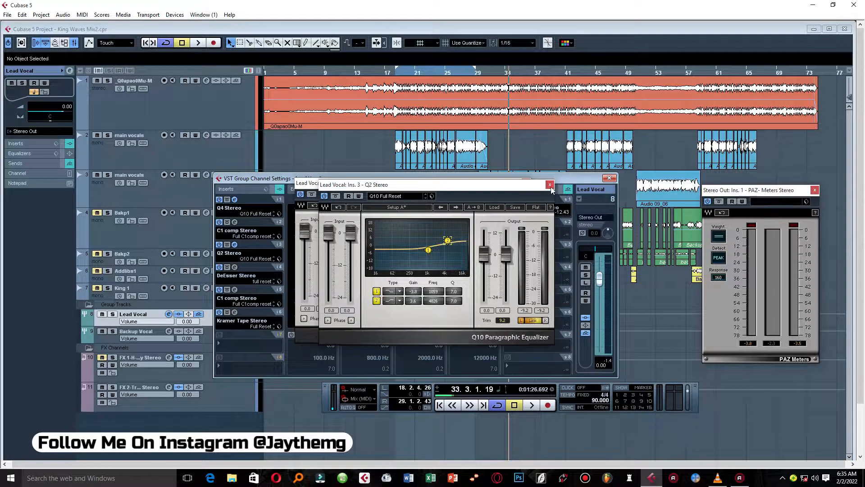
{"action": "left_click", "coordinate": [549, 184]}
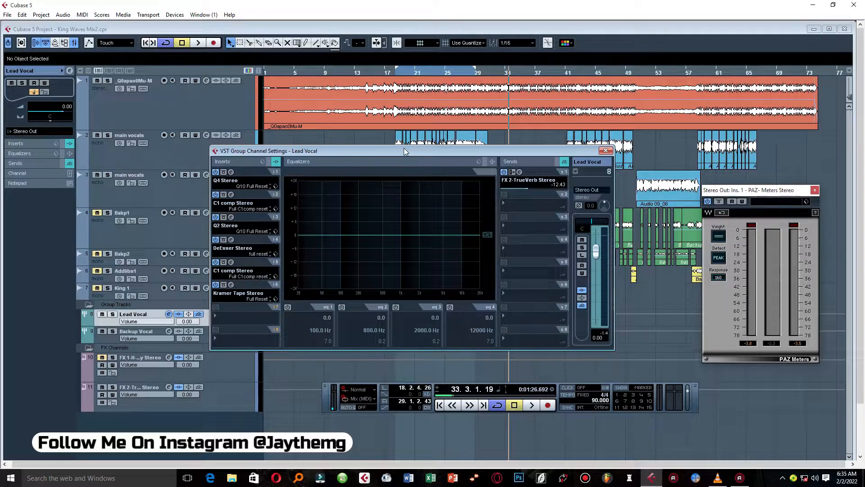
{"action": "left_click", "coordinate": [606, 151]}
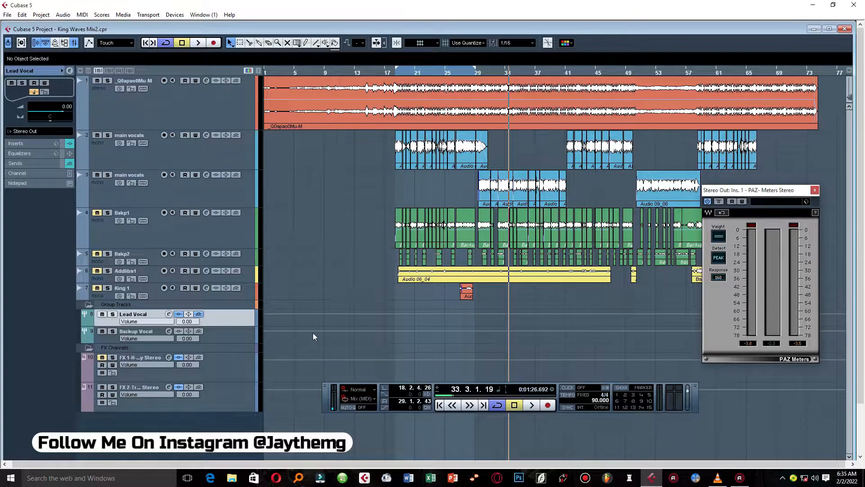
Show the FX 1 channel settings and bring up its H-Delay plugin editor.
{"action": "left_click", "coordinate": [169, 387]}
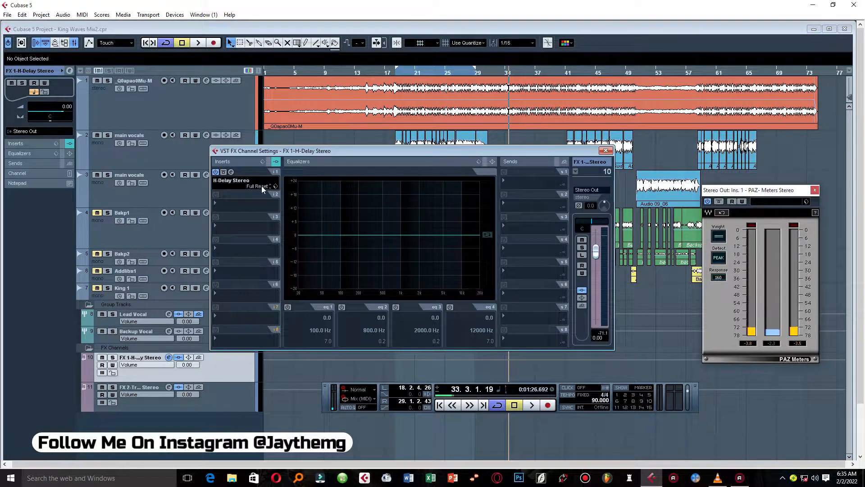
{"action": "left_click", "coordinate": [231, 181]}
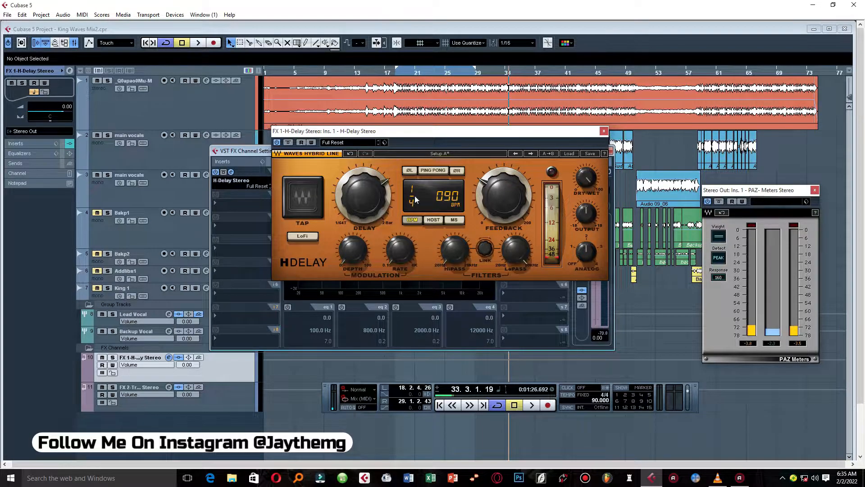
{"action": "mouse_move", "coordinate": [451, 210]}
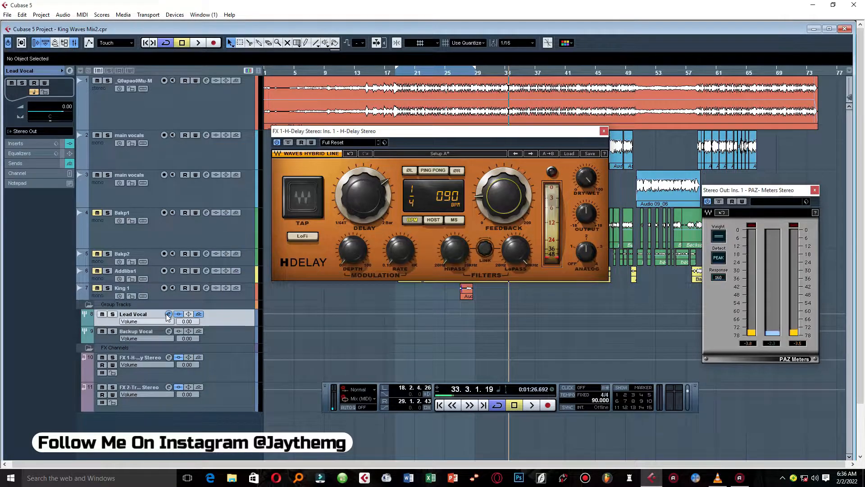
Route a Lead Vocal send to FX 1-H-Delay Stereo and adjust the H-Delay feedback amount.
{"action": "left_click", "coordinate": [169, 314]}
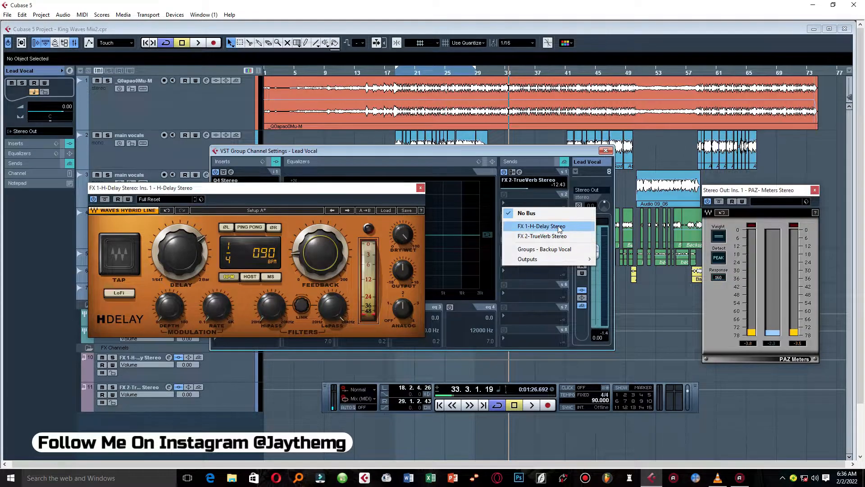
{"action": "left_click", "coordinate": [541, 225]}
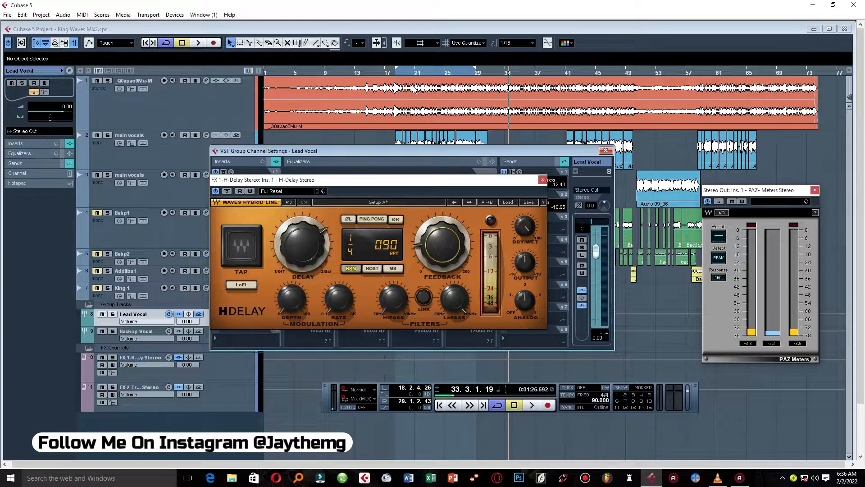
{"action": "left_click", "coordinate": [531, 405]}
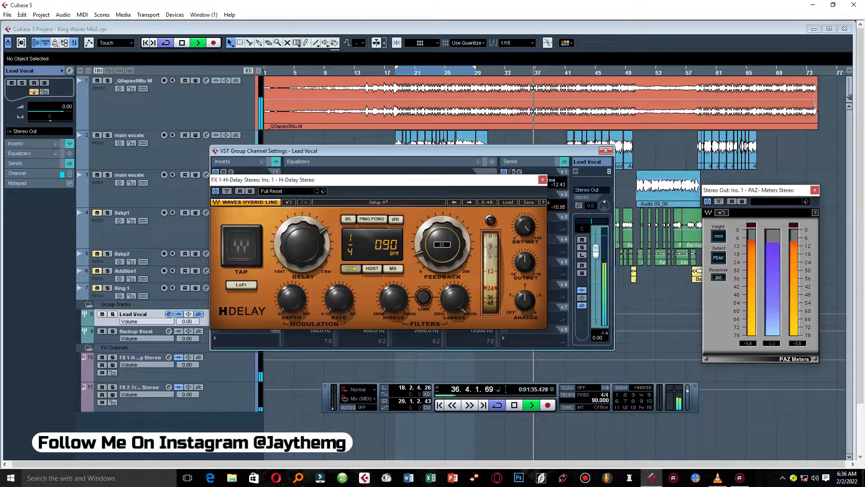
{"action": "left_click", "coordinate": [605, 150]}
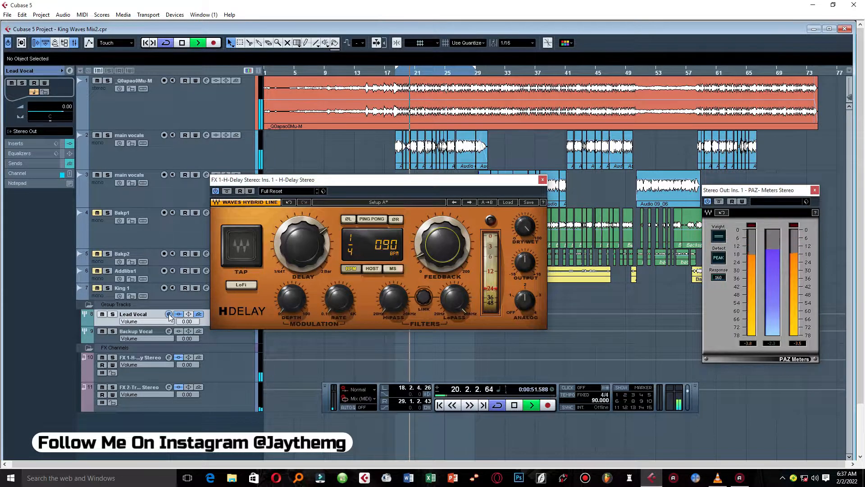
Lower the Lead Vocal H-Delay send level to -17.02 dB.
{"action": "left_click", "coordinate": [169, 314]}
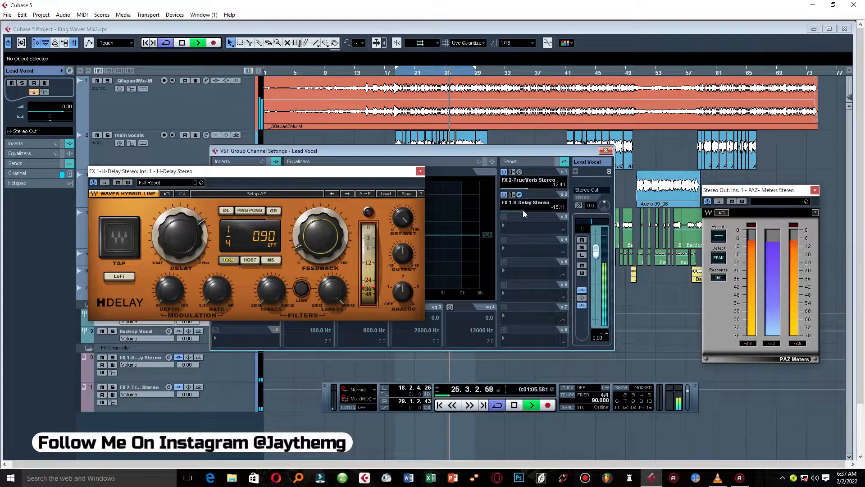
{"action": "left_click", "coordinate": [512, 404]}
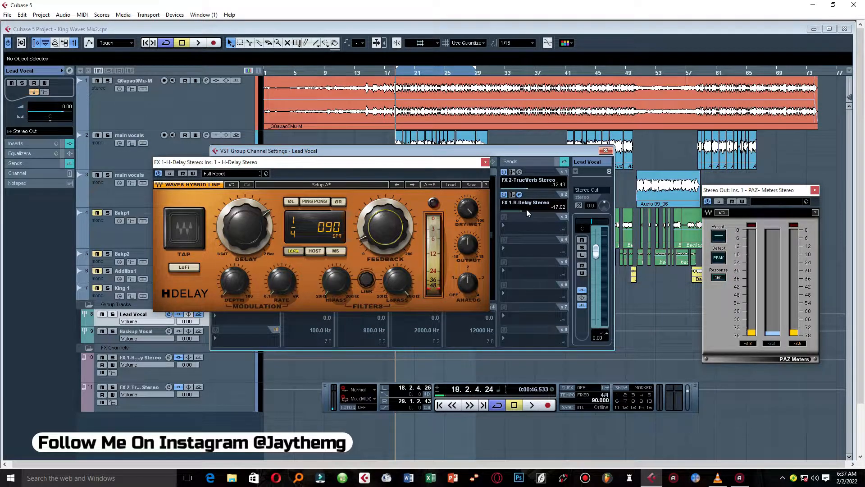
{"action": "left_click", "coordinate": [485, 162]}
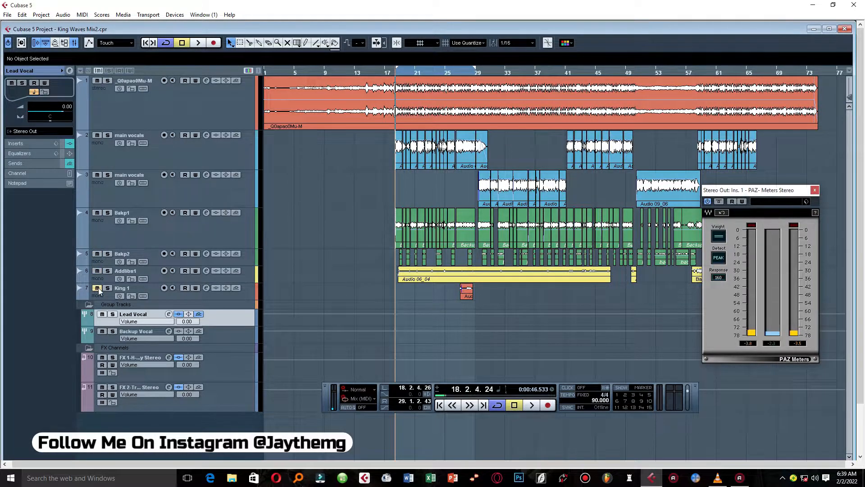
{"action": "left_click", "coordinate": [169, 313]}
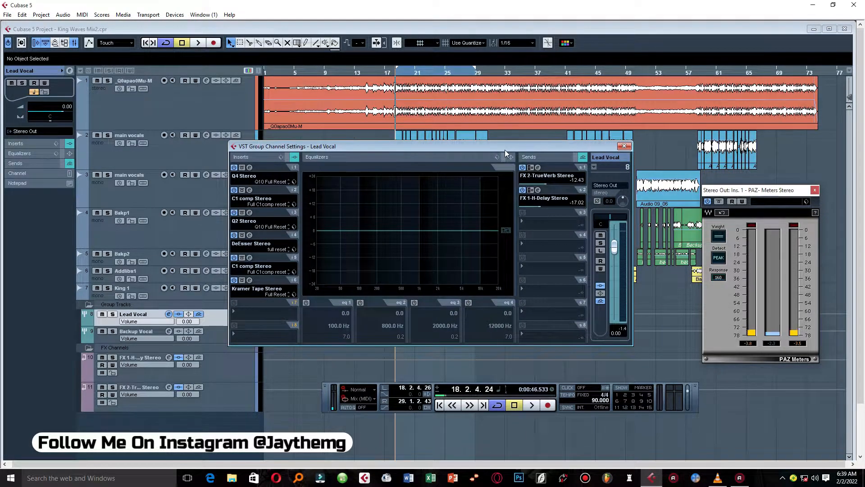
{"action": "mouse_move", "coordinate": [595, 167]}
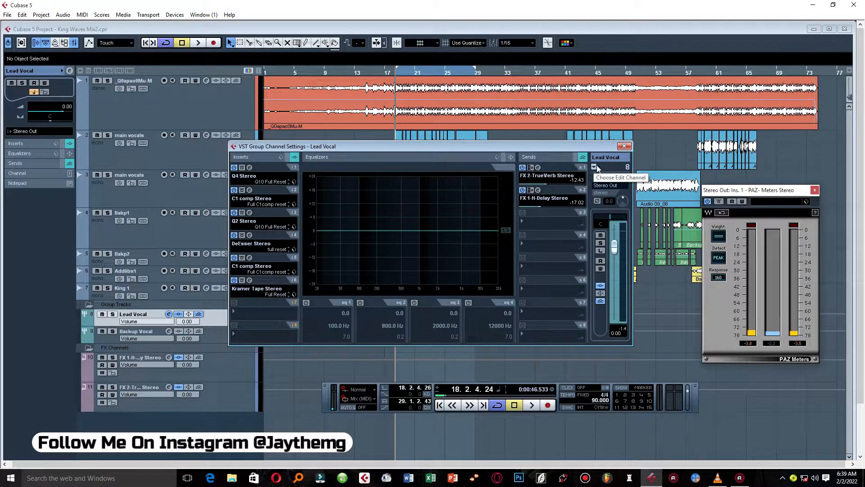
{"action": "mouse_move", "coordinate": [587, 139]}
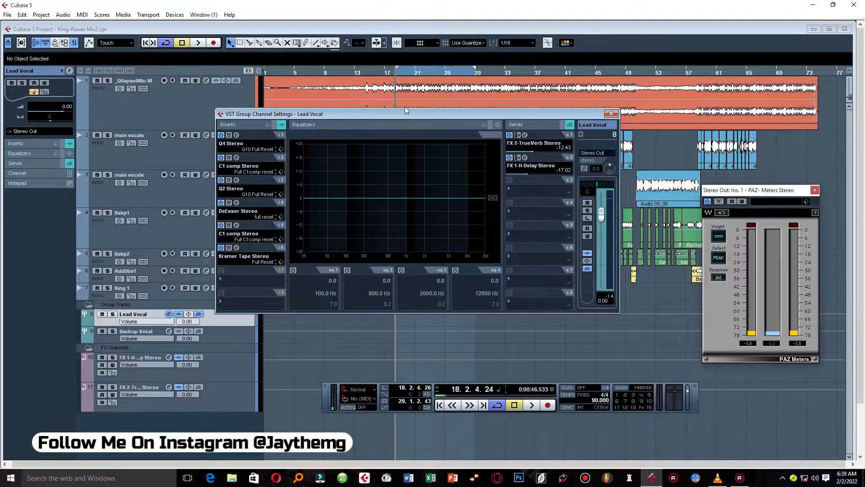
{"action": "left_click", "coordinate": [610, 114]}
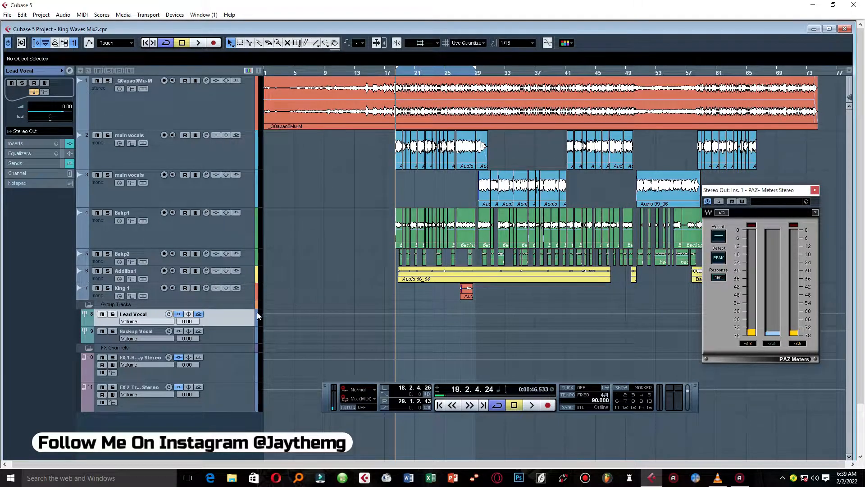
{"action": "left_click", "coordinate": [168, 330]}
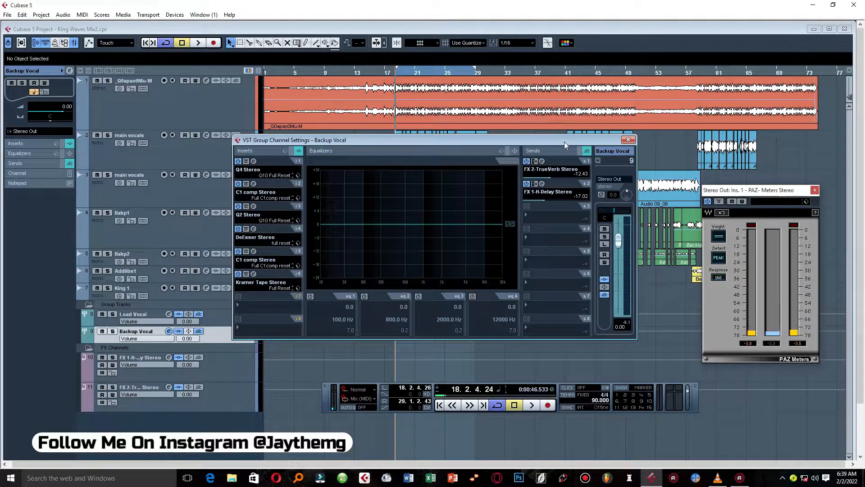
{"action": "mouse_move", "coordinate": [553, 184]}
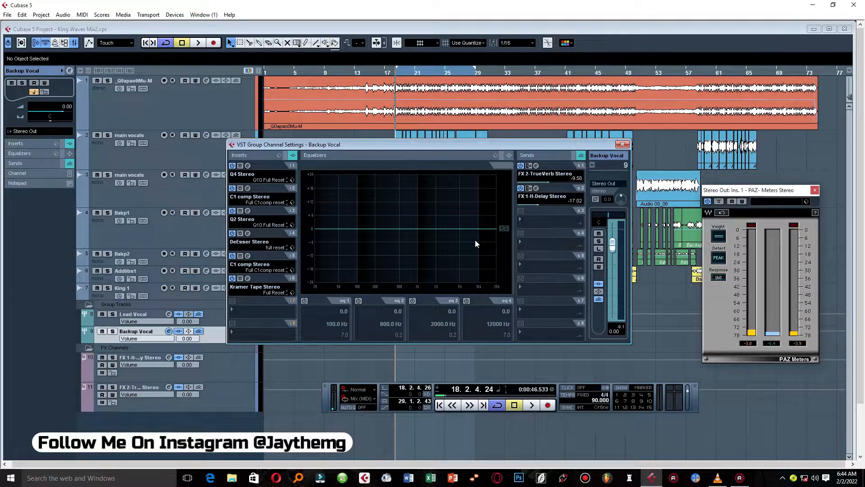
{"action": "mouse_move", "coordinate": [473, 236]}
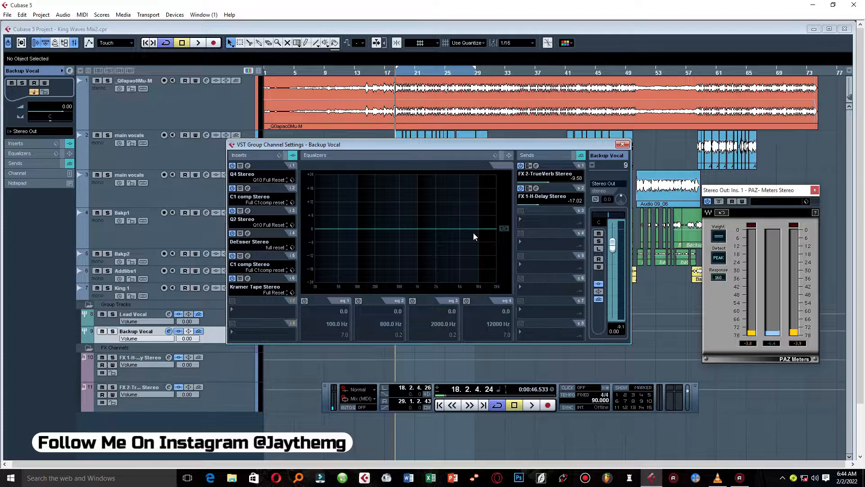